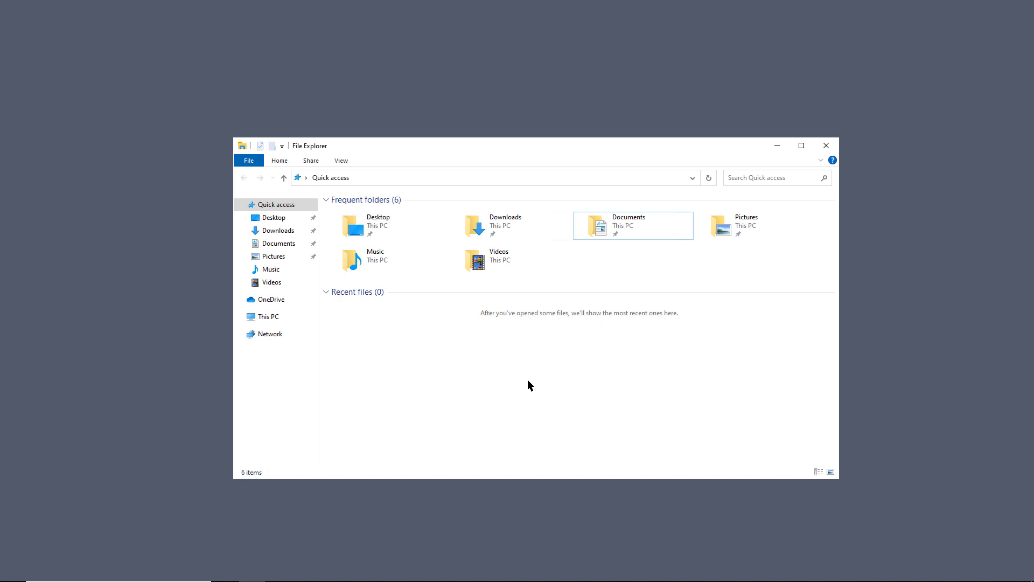
# View the Documents folder's properties from Frequent folders before switching to Group Policy Management.
pyautogui.click(627, 225)
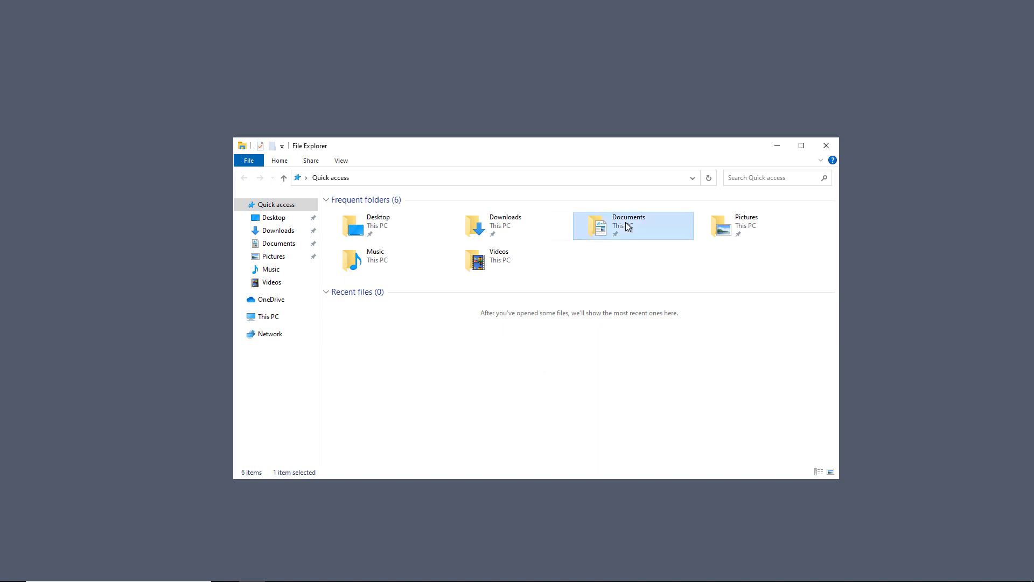
pyautogui.rightClick(626, 225)
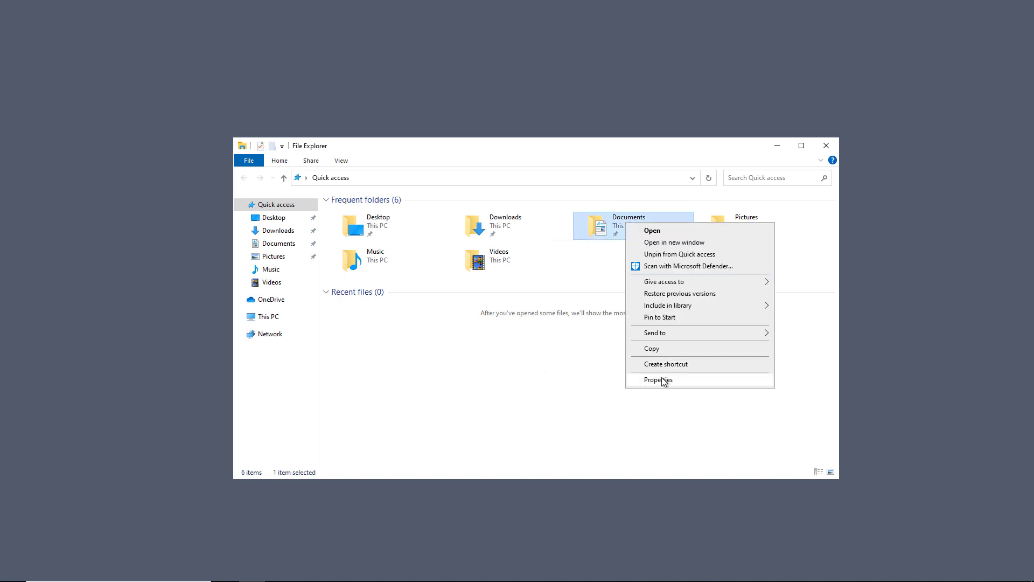
pyautogui.click(658, 379)
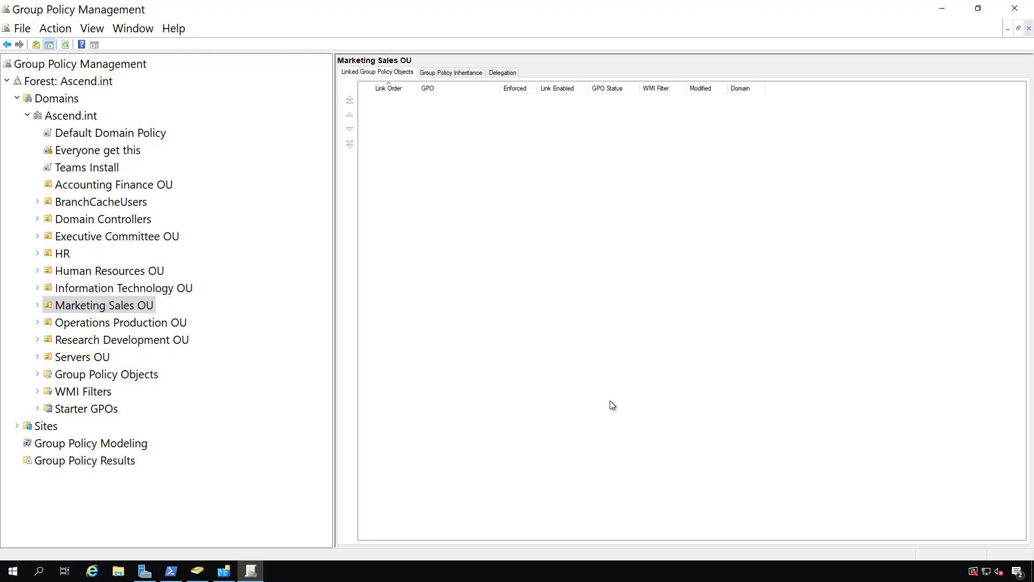
pyautogui.moveTo(164, 184)
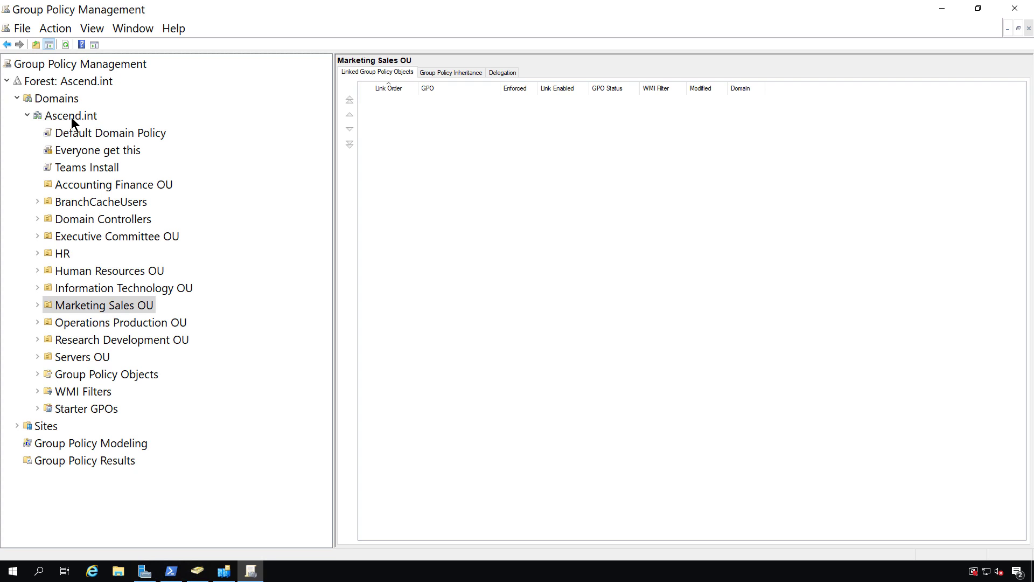
# Create and link a GPO named 'Doc folder redirection' at the Ascend.int domain.
pyautogui.rightClick(70, 115)
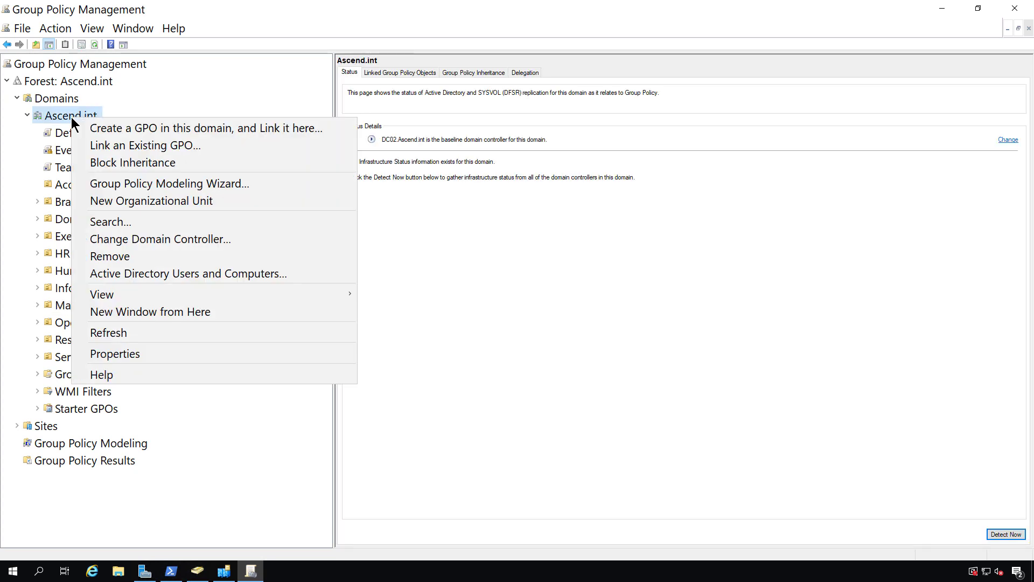
pyautogui.moveTo(206, 129)
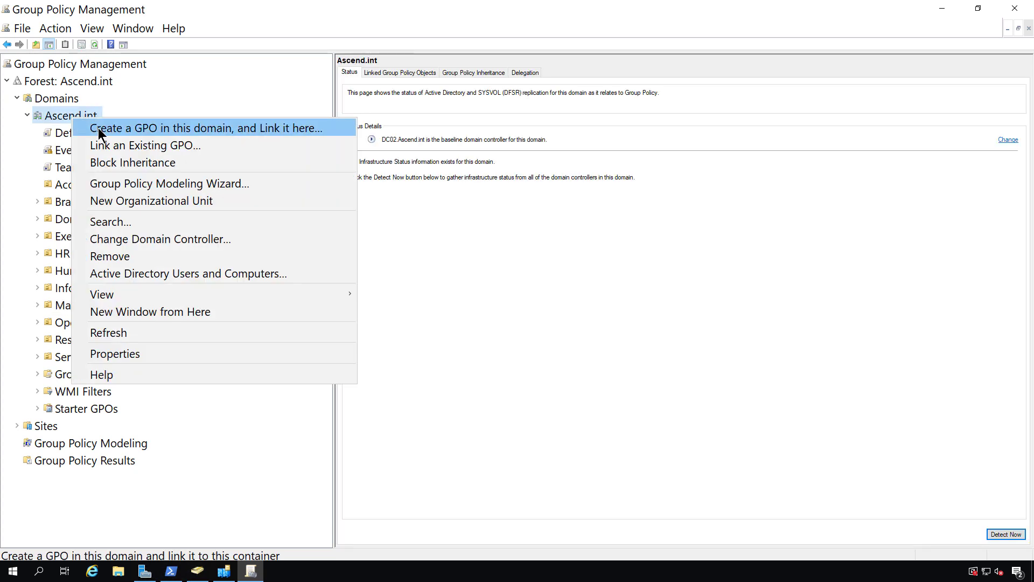
pyautogui.click(207, 128)
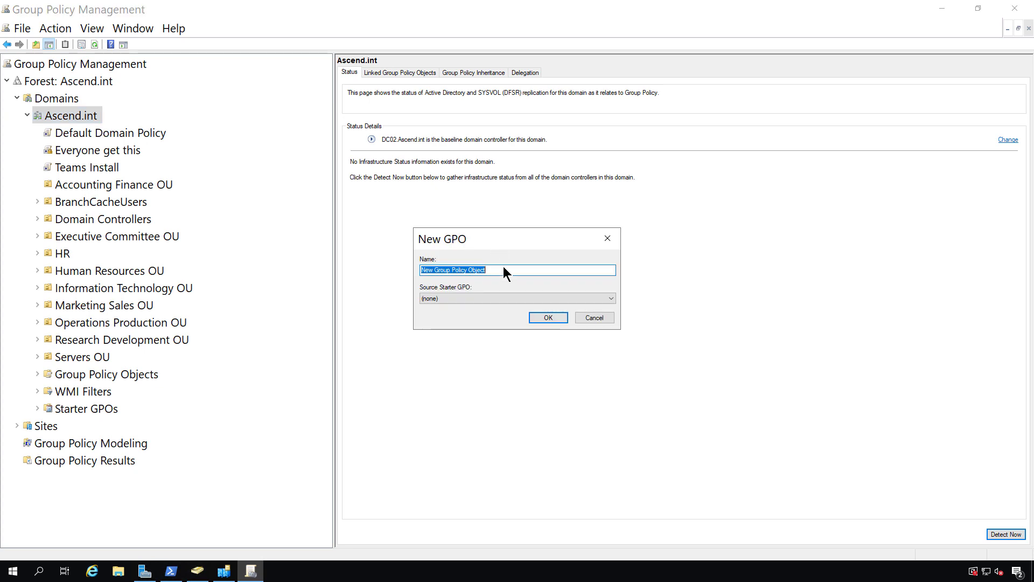
pyautogui.write('D')
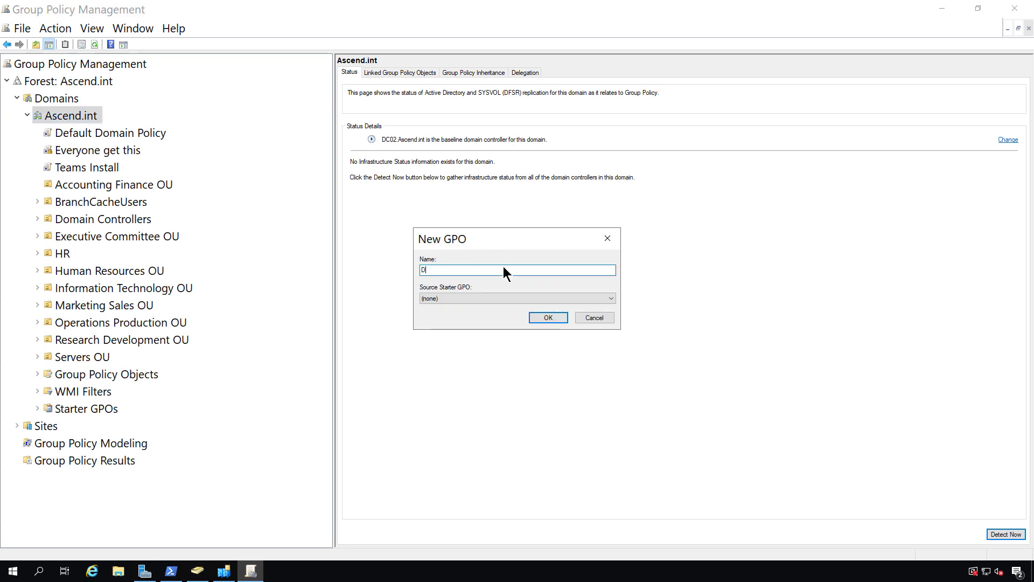
pyautogui.write('oc folder')
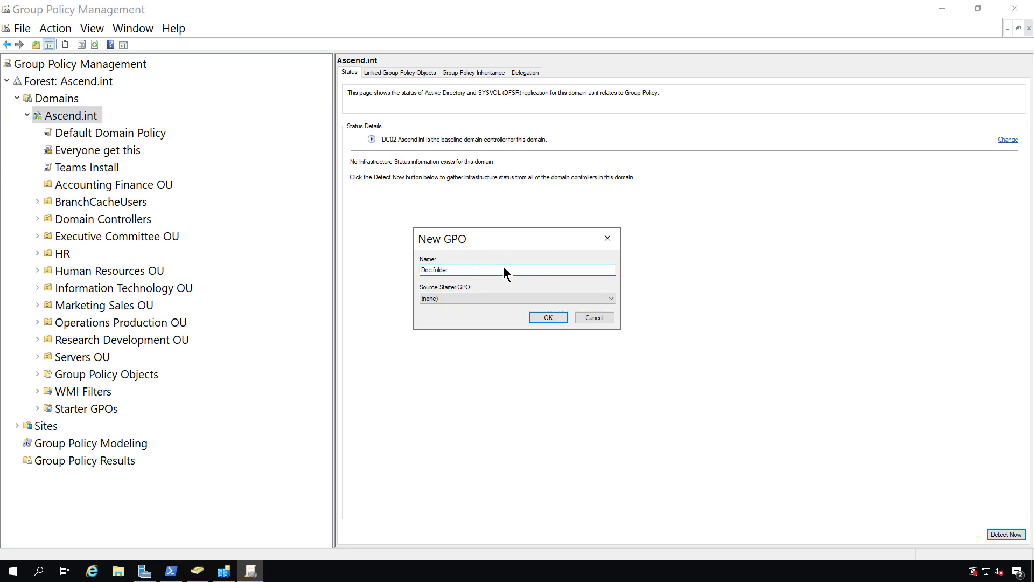
pyautogui.write('redirection')
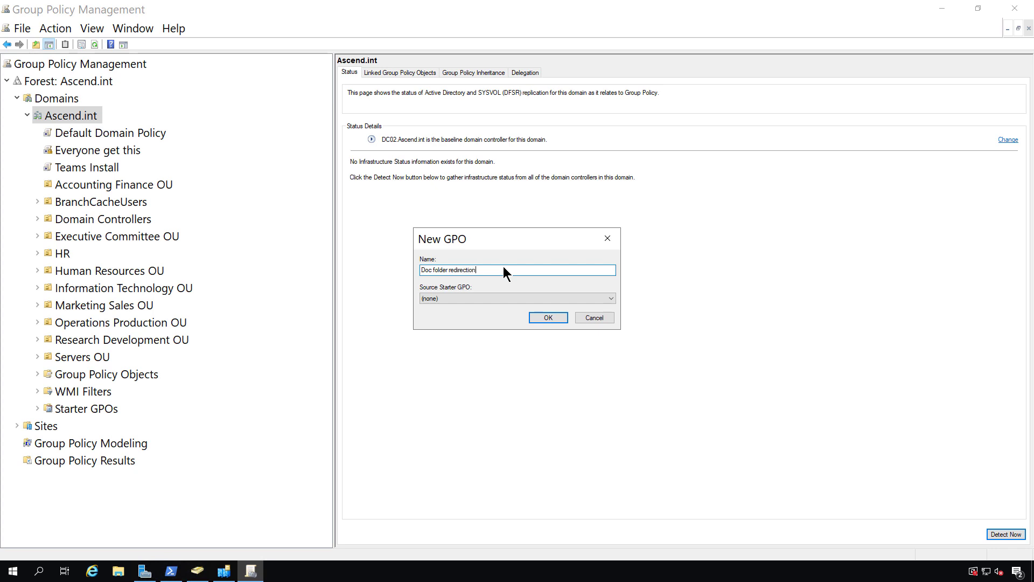
pyautogui.click(547, 317)
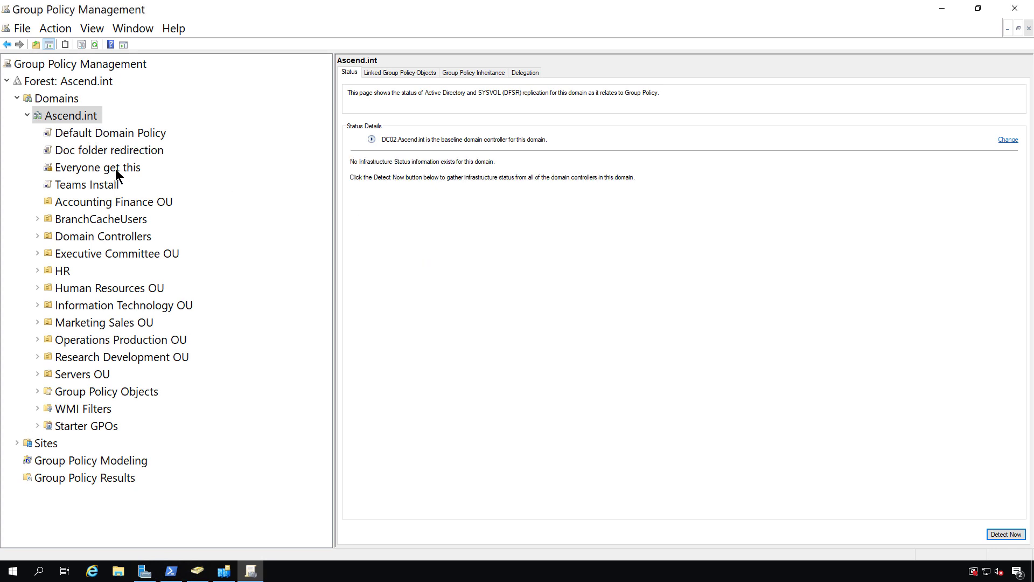
pyautogui.moveTo(112, 198)
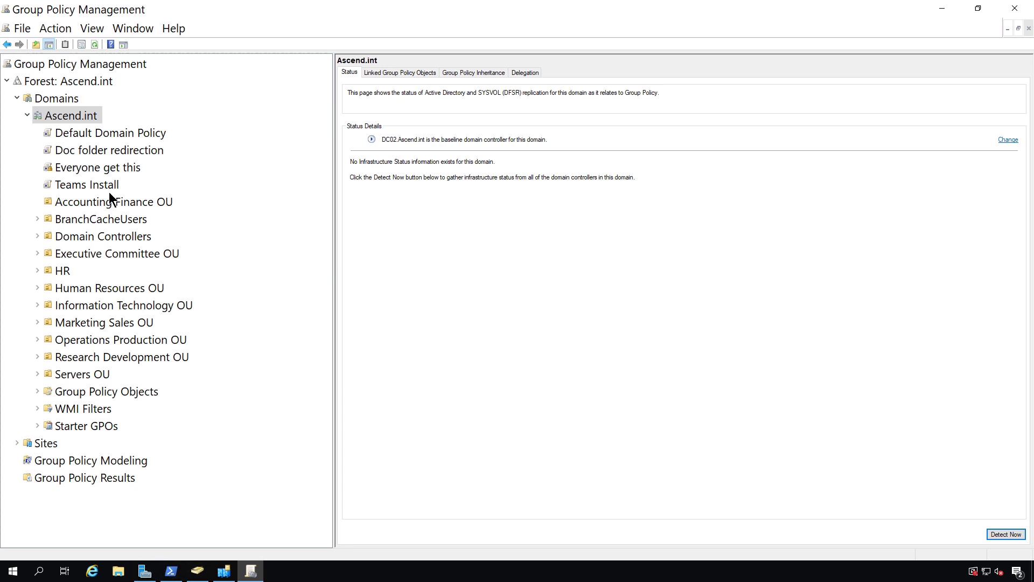
pyautogui.moveTo(111, 156)
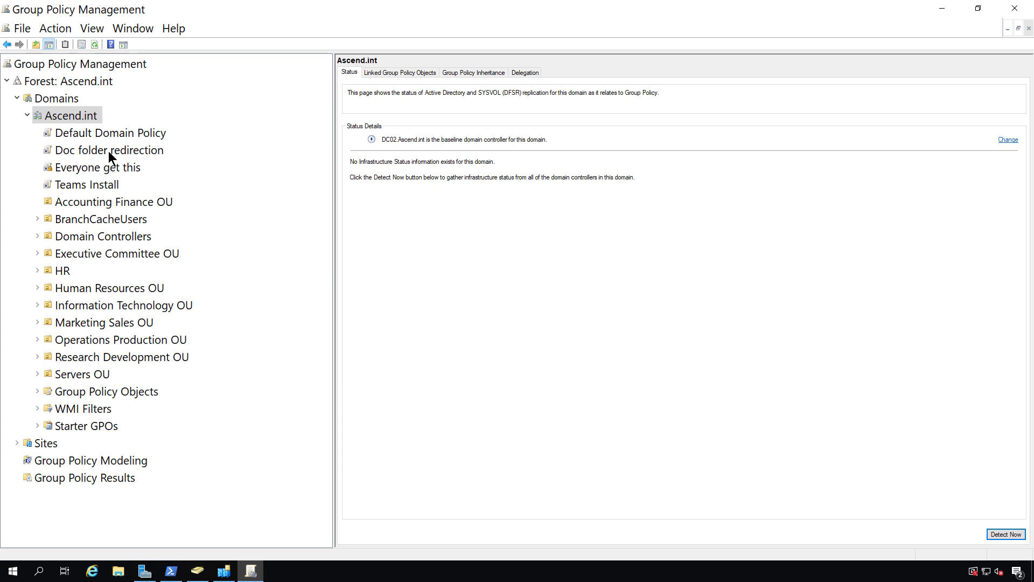
# Bring up the action menu for the Doc folder redirection GPO link.
pyautogui.rightClick(110, 150)
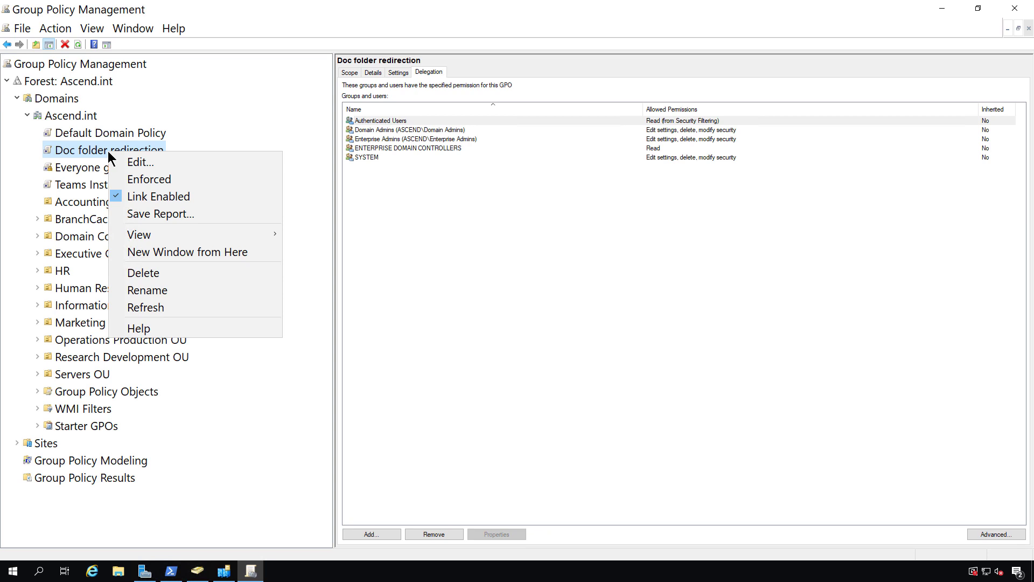
# Edit the GPO full screen and reach Documents under User Configuration's Folder Redirection.
pyautogui.click(140, 162)
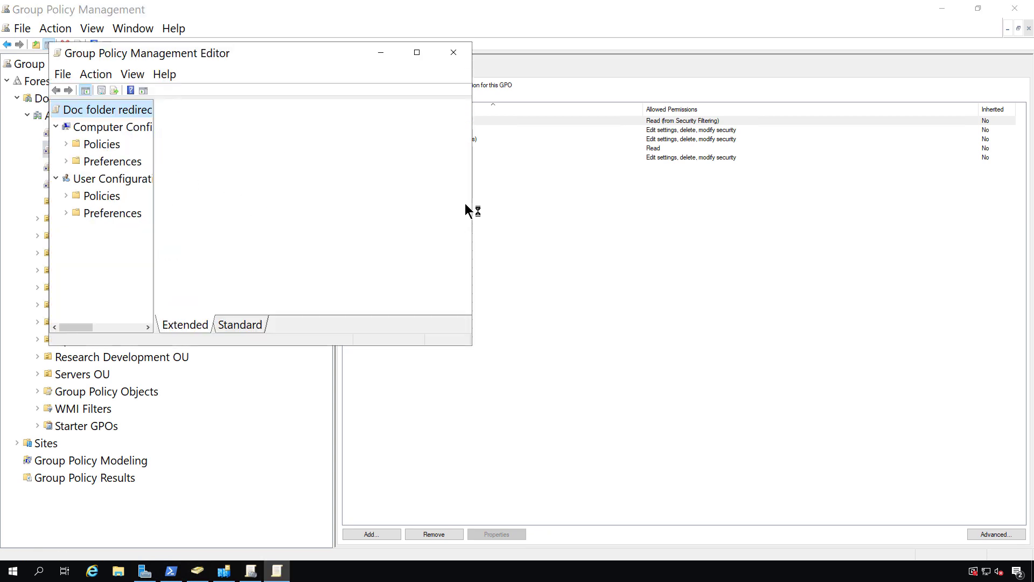
pyautogui.click(416, 52)
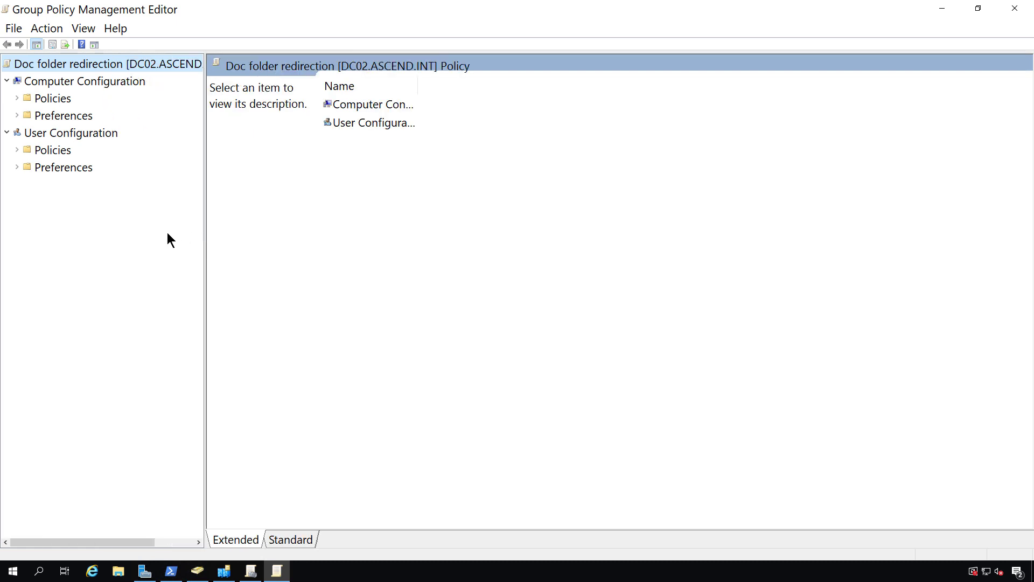
pyautogui.click(53, 150)
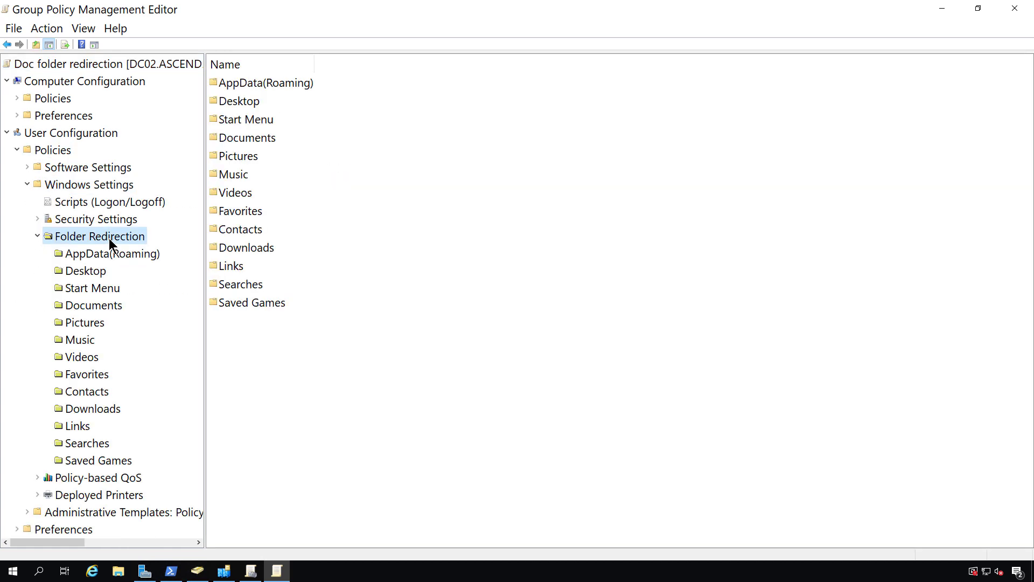
pyautogui.click(247, 137)
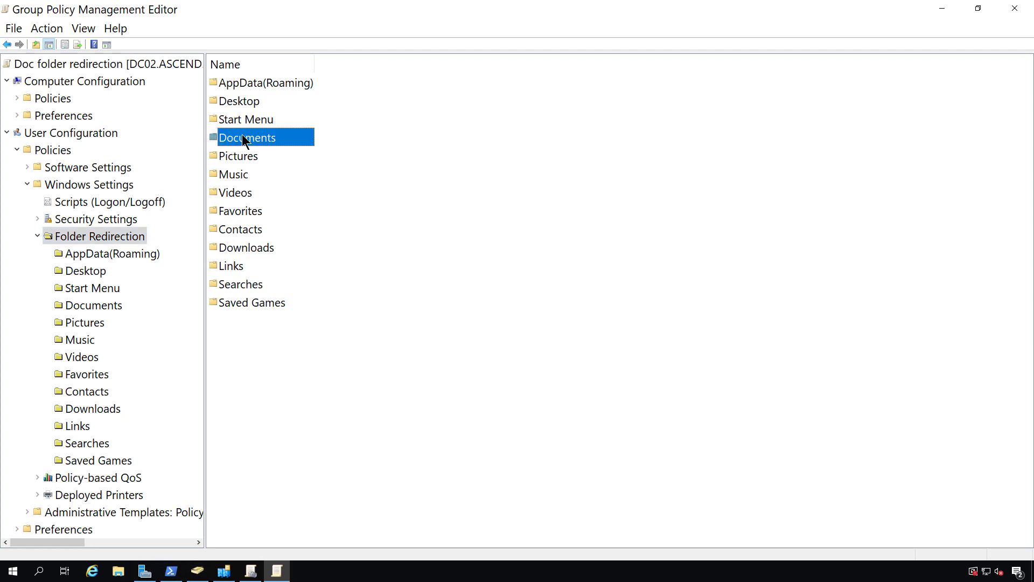
pyautogui.moveTo(266, 146)
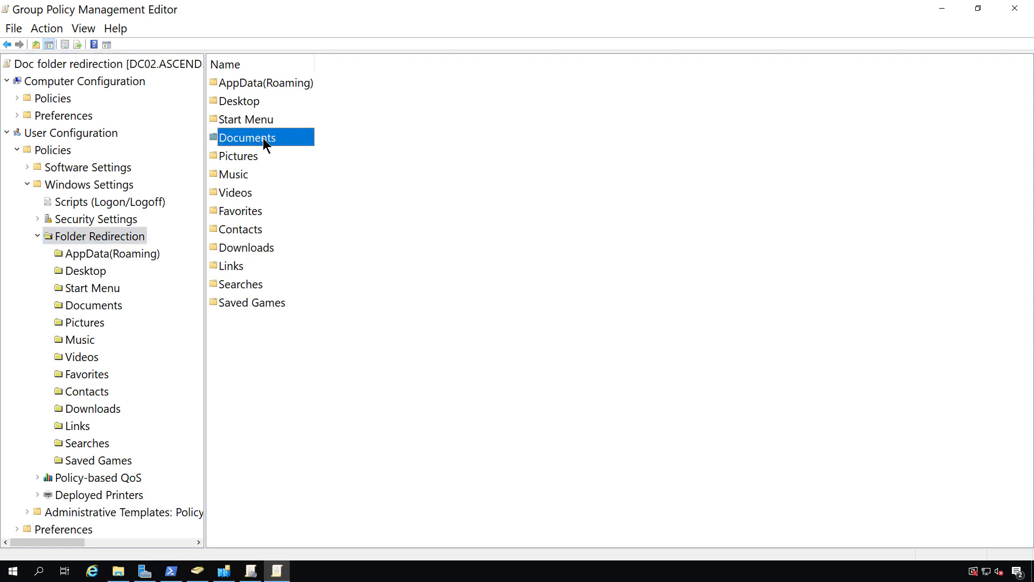
pyautogui.rightClick(247, 138)
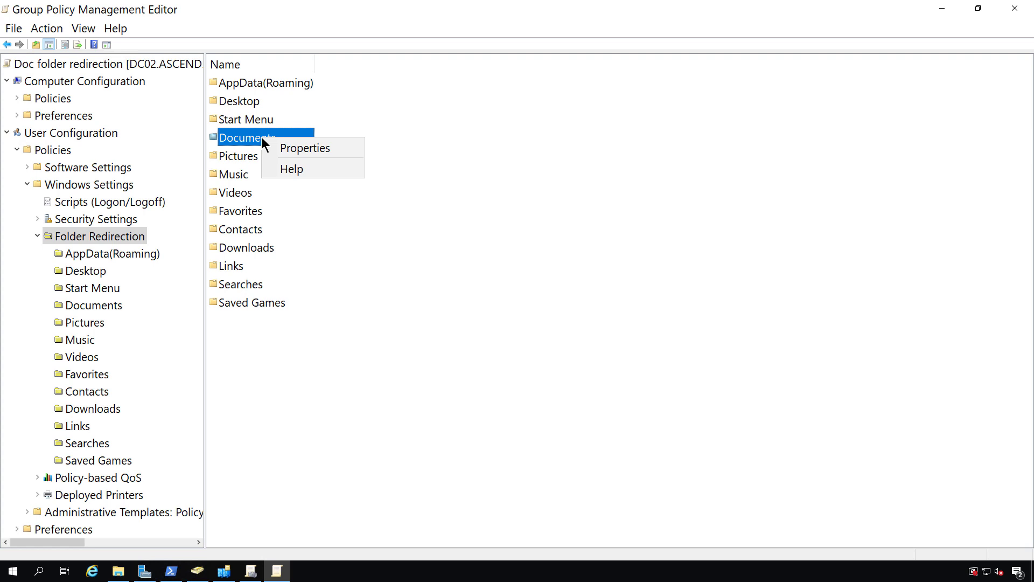
pyautogui.moveTo(305, 148)
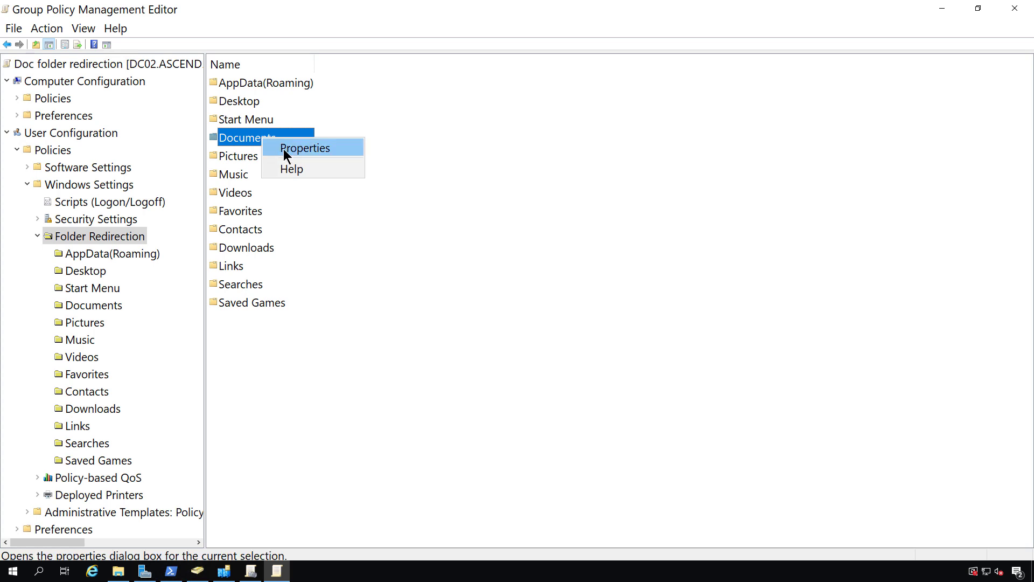
# Set Documents to Basic redirection for everyone with root path \\dc02\data.
pyautogui.click(304, 148)
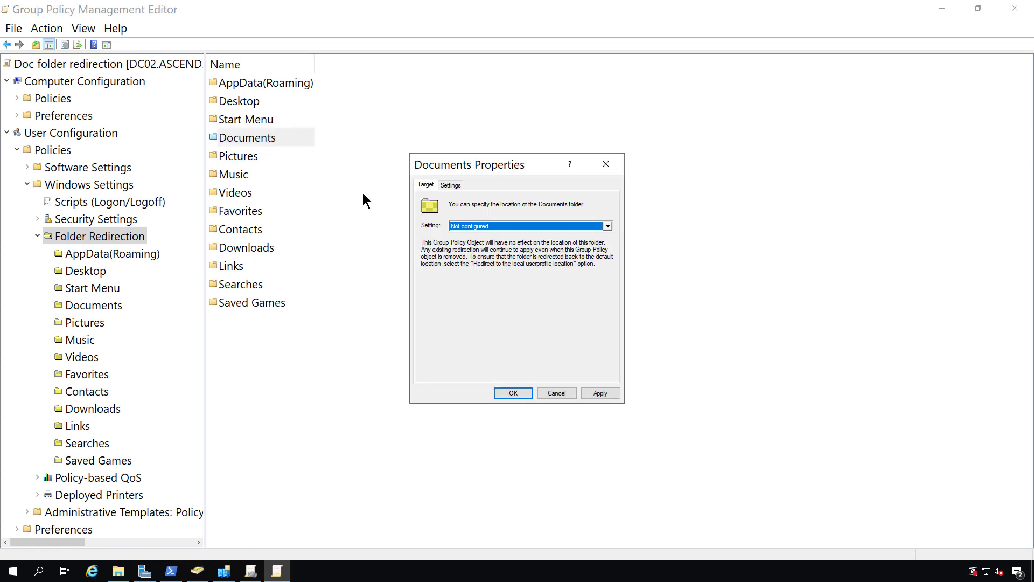
pyautogui.click(605, 225)
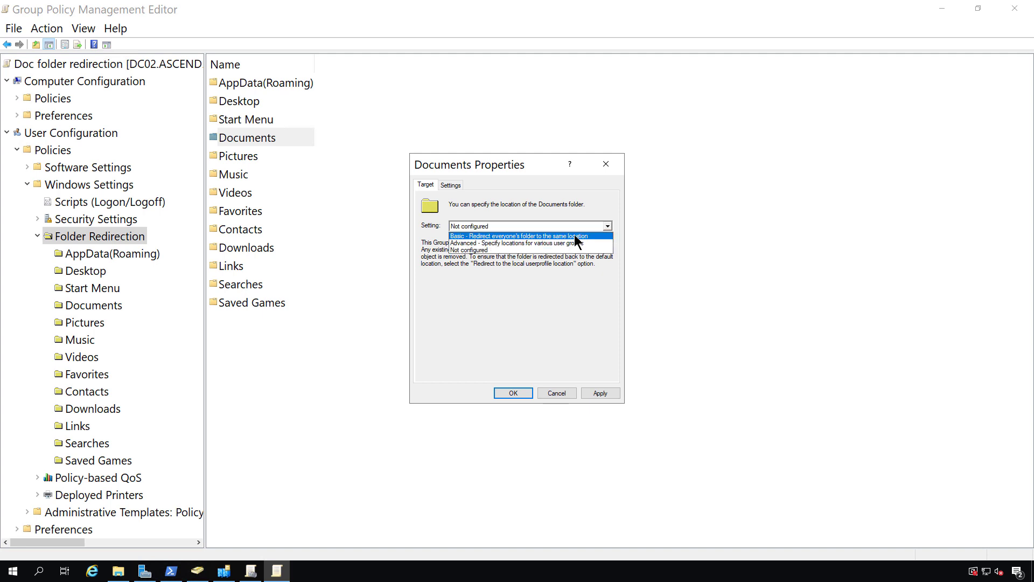
pyautogui.click(519, 236)
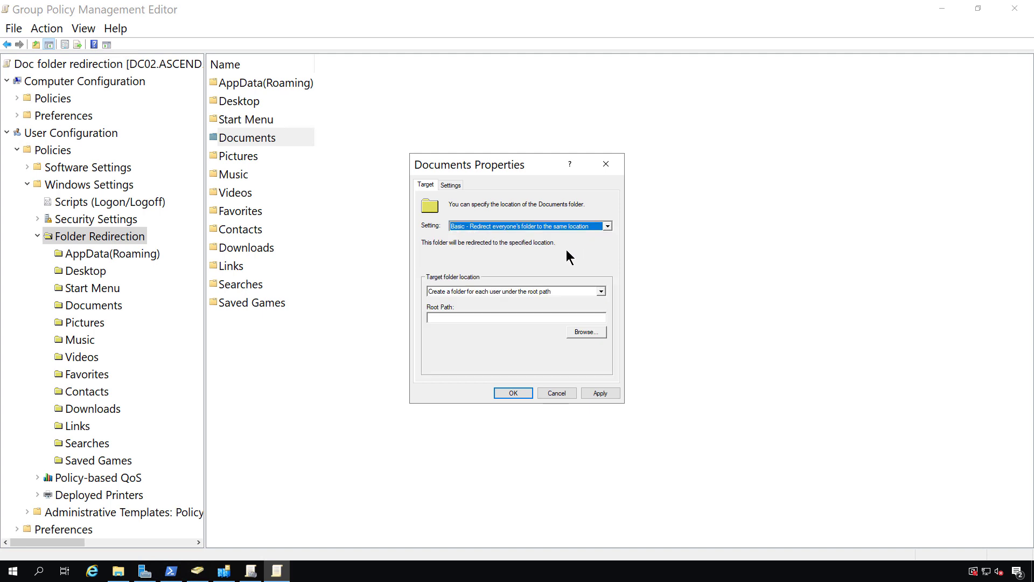
pyautogui.moveTo(568, 297)
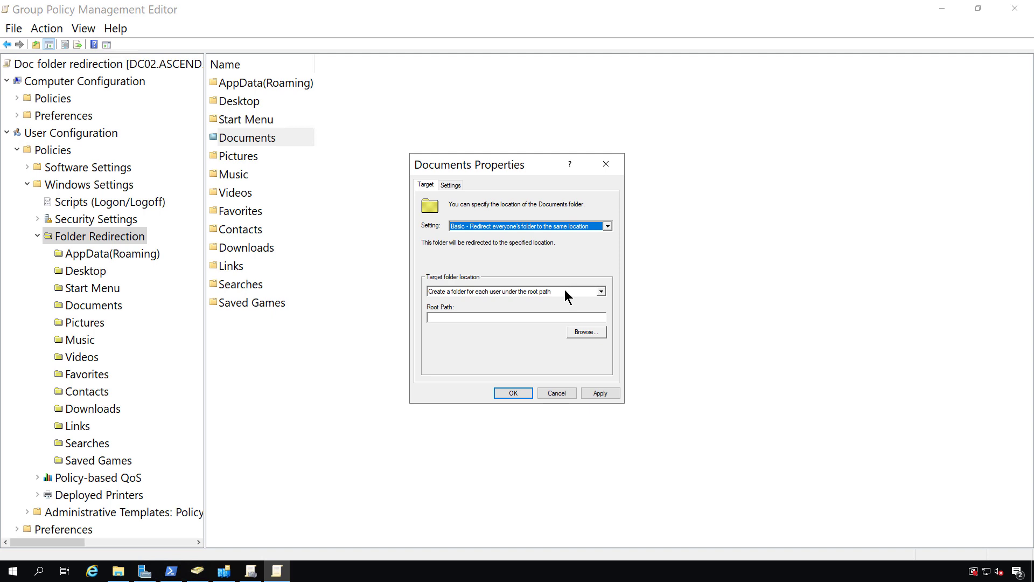
pyautogui.click(599, 290)
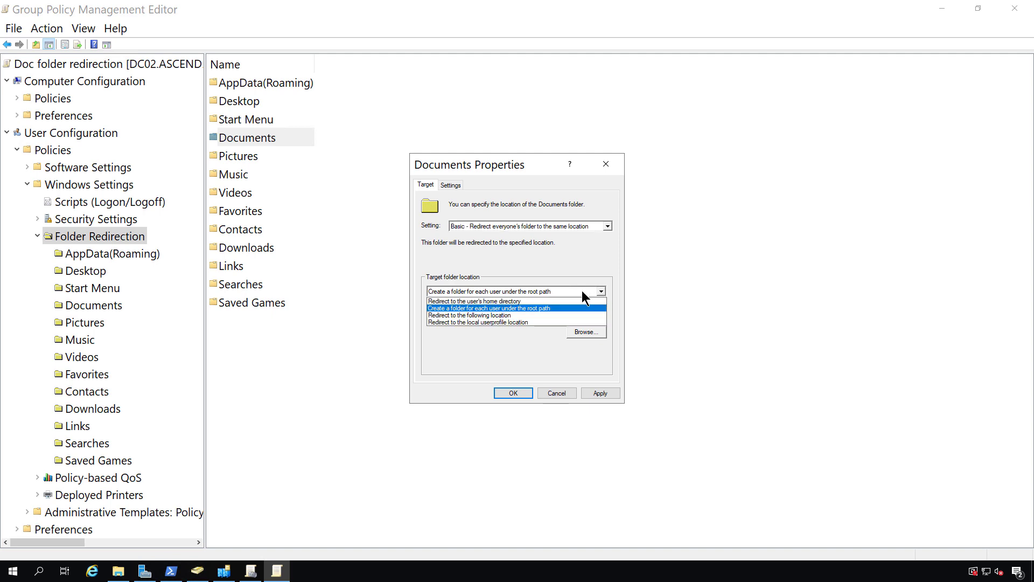
pyautogui.click(470, 314)
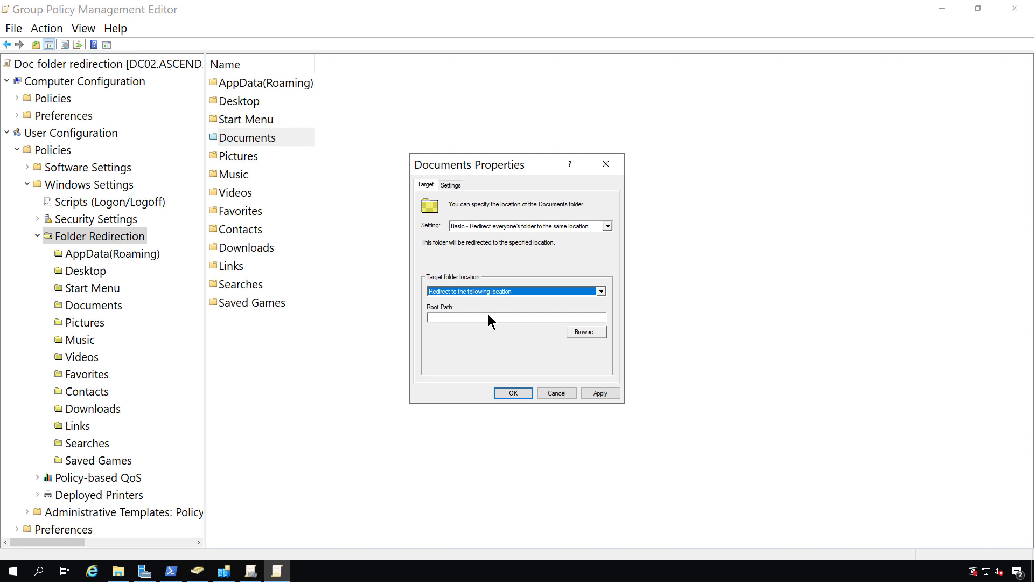
pyautogui.rightClick(515, 317)
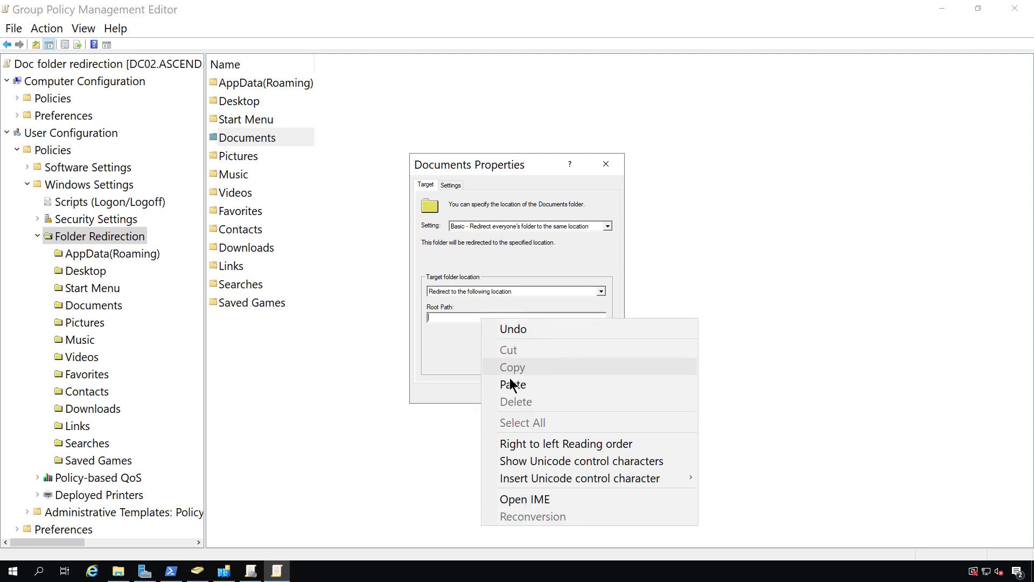
pyautogui.click(514, 385)
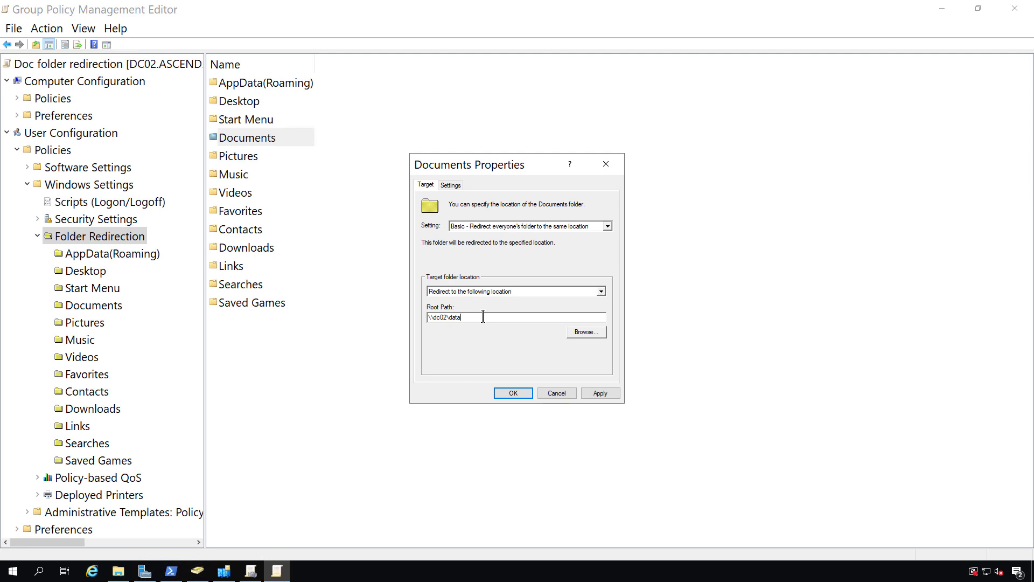
pyautogui.click(585, 332)
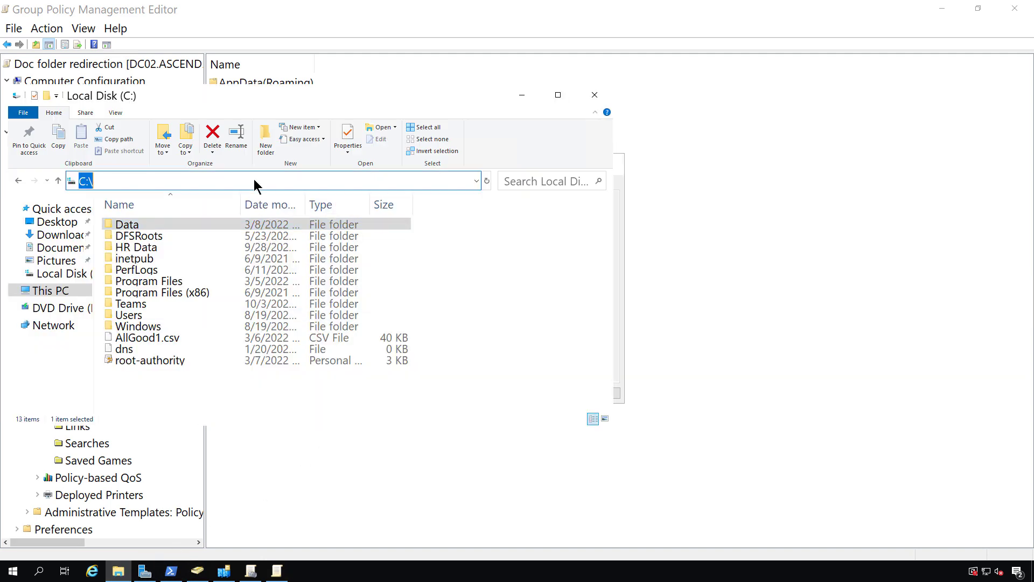
# Browse to \\dc02 and confirm the Data share opens.
pyautogui.write('\\\\dc')
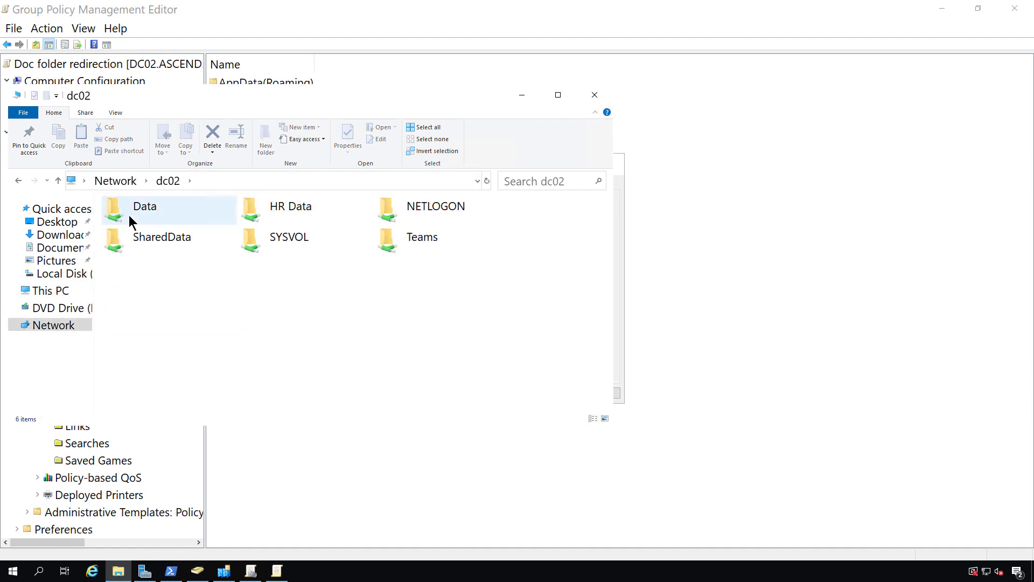
pyautogui.doubleClick(144, 206)
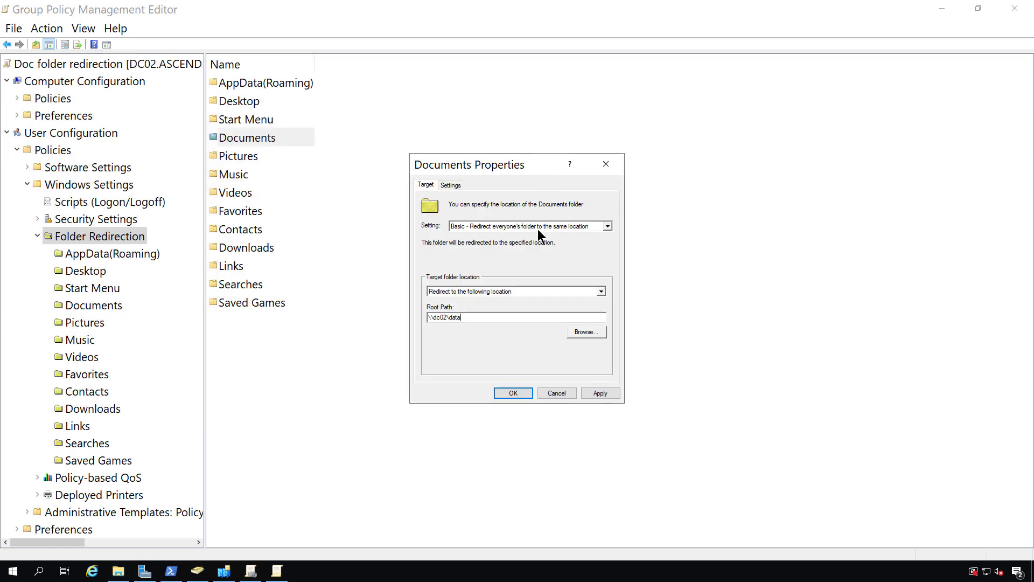
pyautogui.moveTo(607, 295)
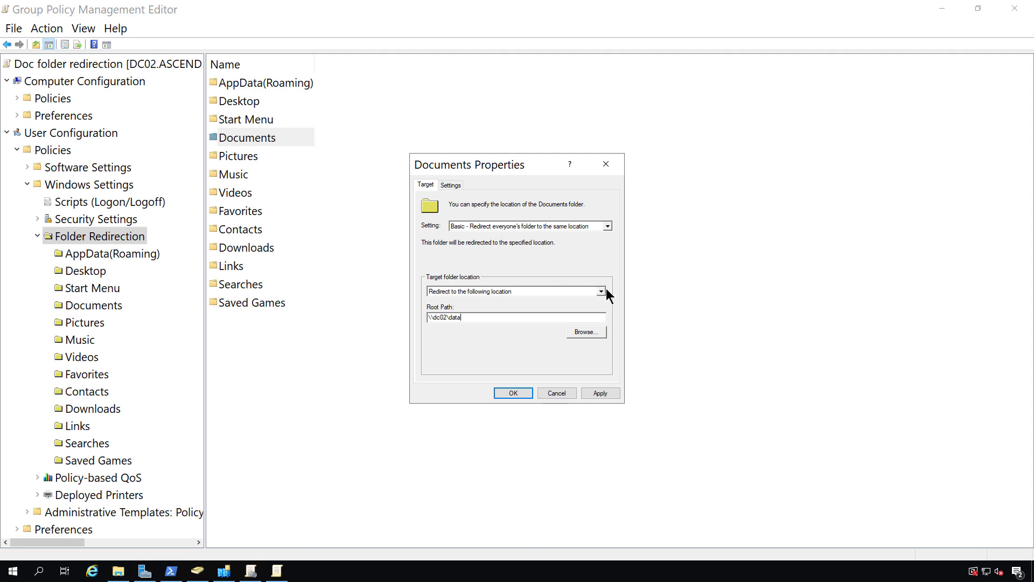
pyautogui.click(599, 292)
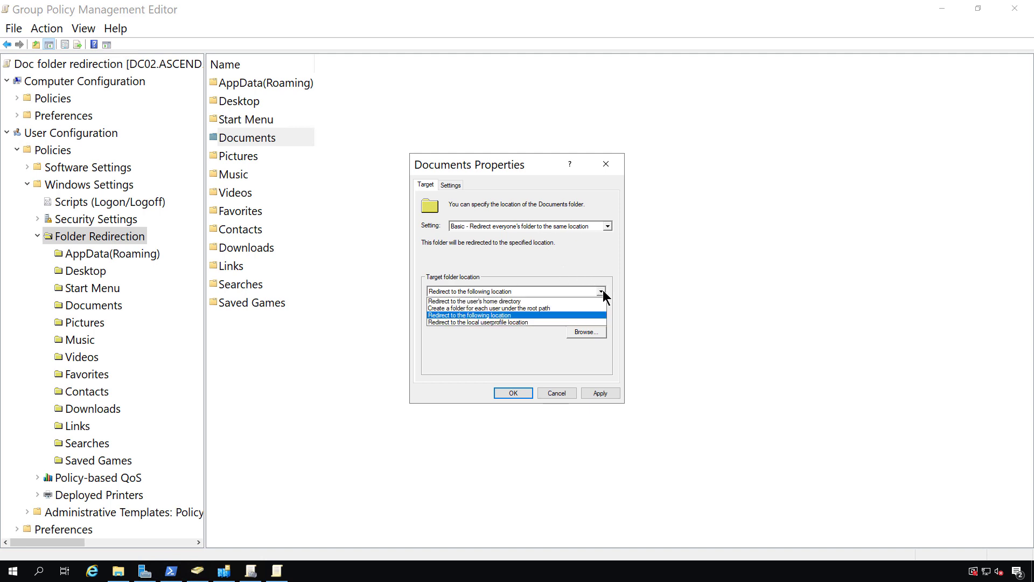
pyautogui.moveTo(495, 303)
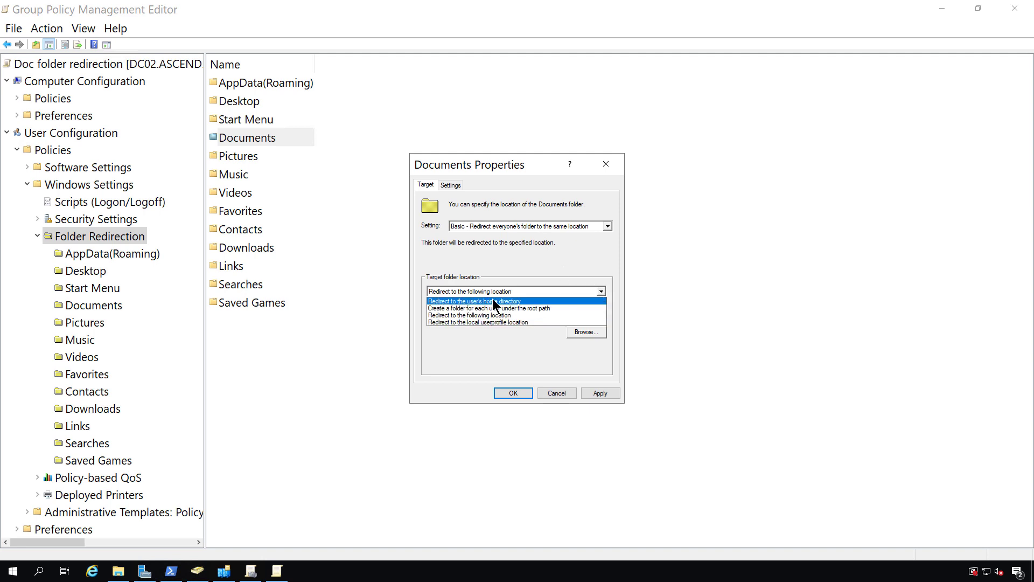
pyautogui.moveTo(523, 308)
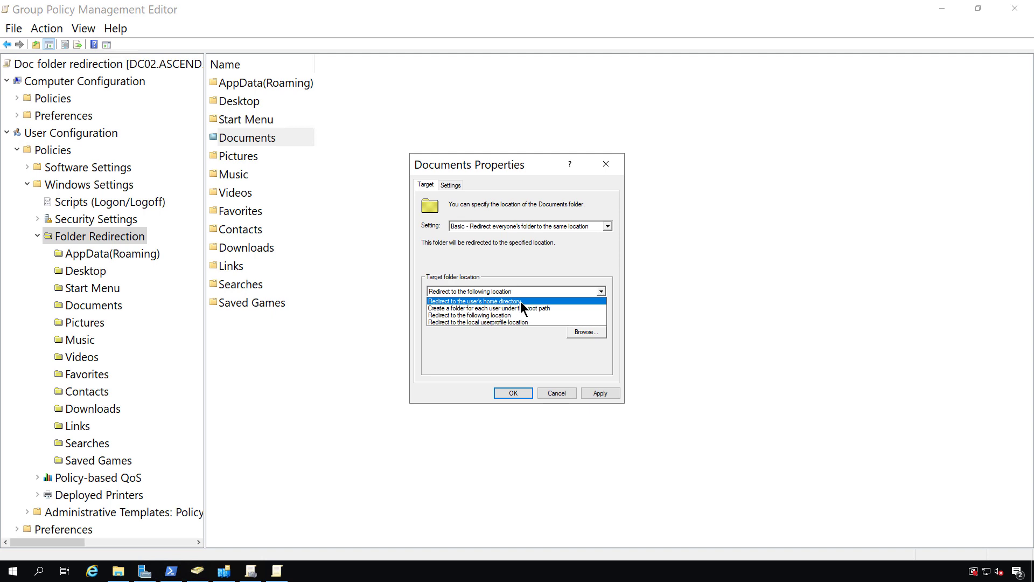
pyautogui.moveTo(515, 308)
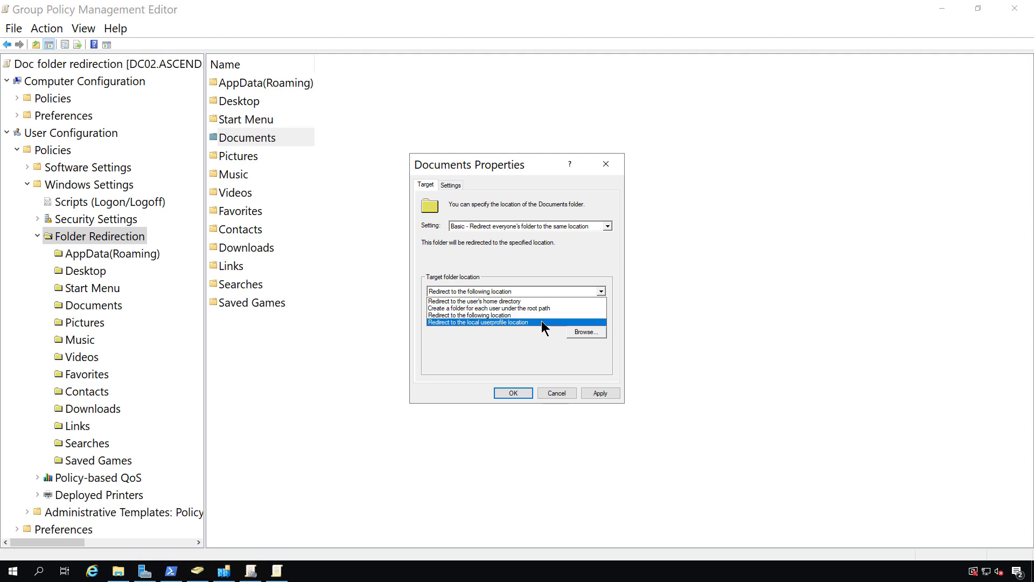
pyautogui.moveTo(538, 336)
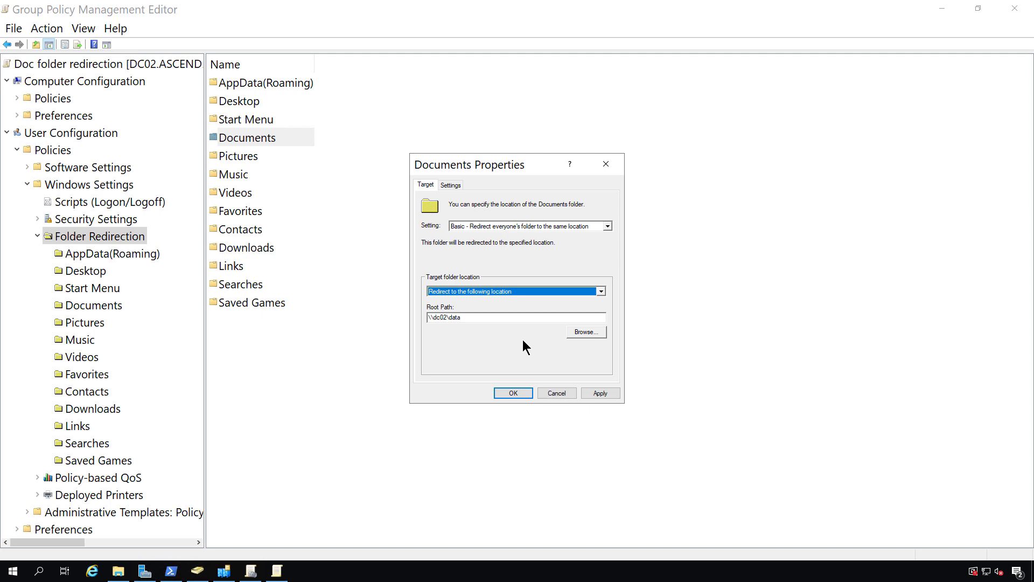
pyautogui.moveTo(520, 344)
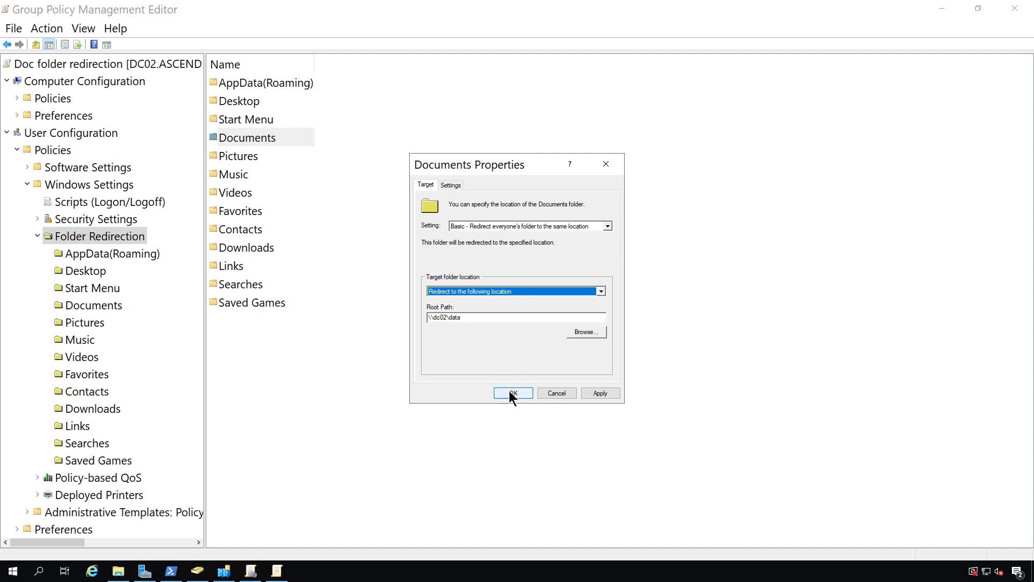
# Apply the Documents redirection to \\dc02\data and accept the compatibility warning.
pyautogui.click(514, 393)
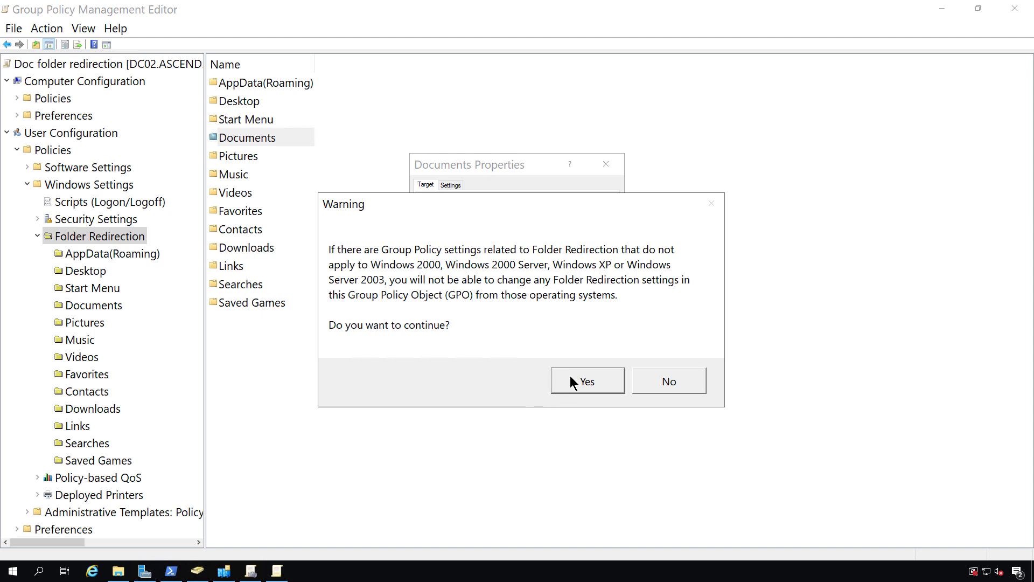
pyautogui.click(586, 380)
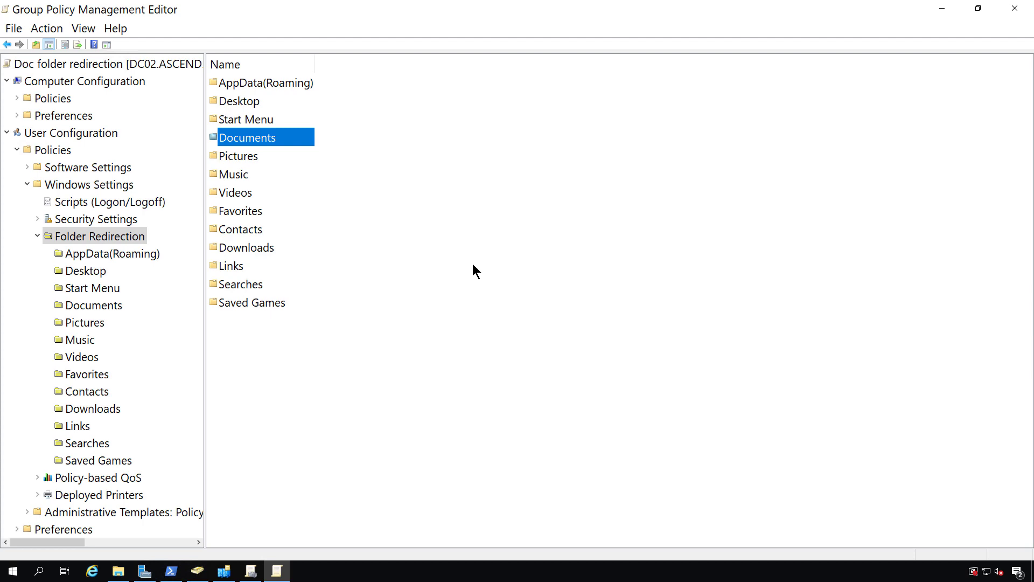
pyautogui.moveTo(476, 172)
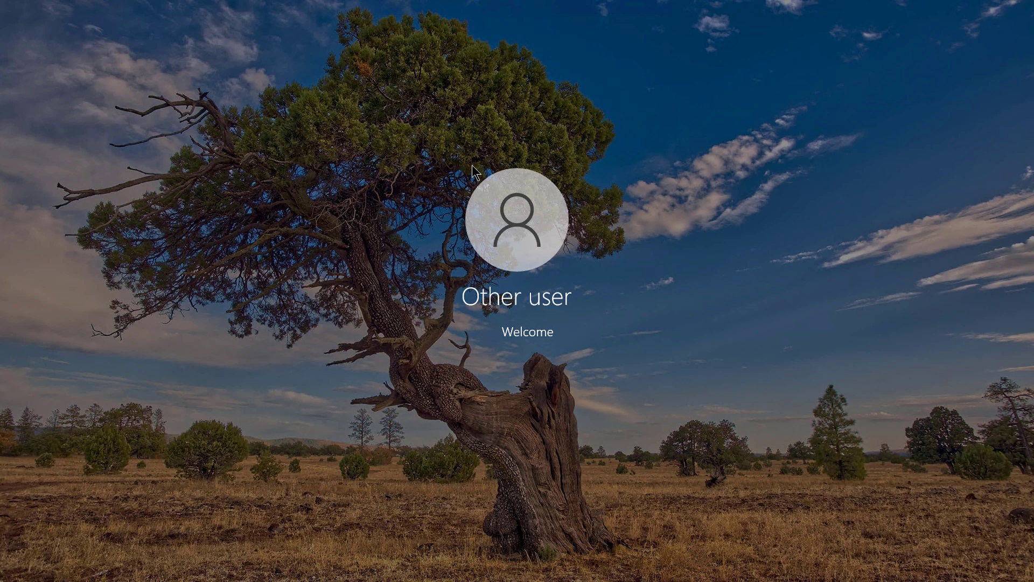
# Sign in to the client computer as the other user.
pyautogui.click(526, 231)
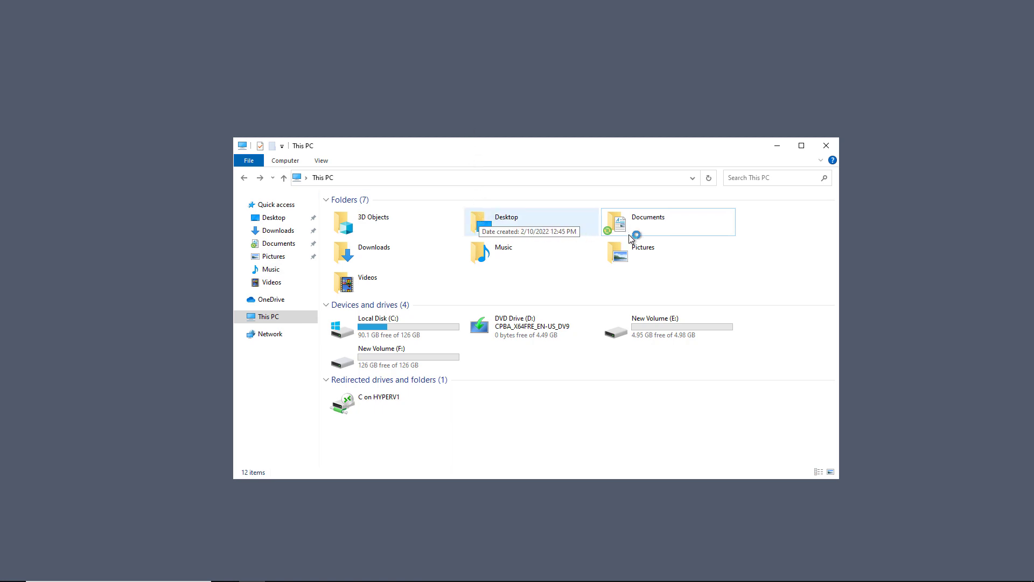
pyautogui.moveTo(623, 236)
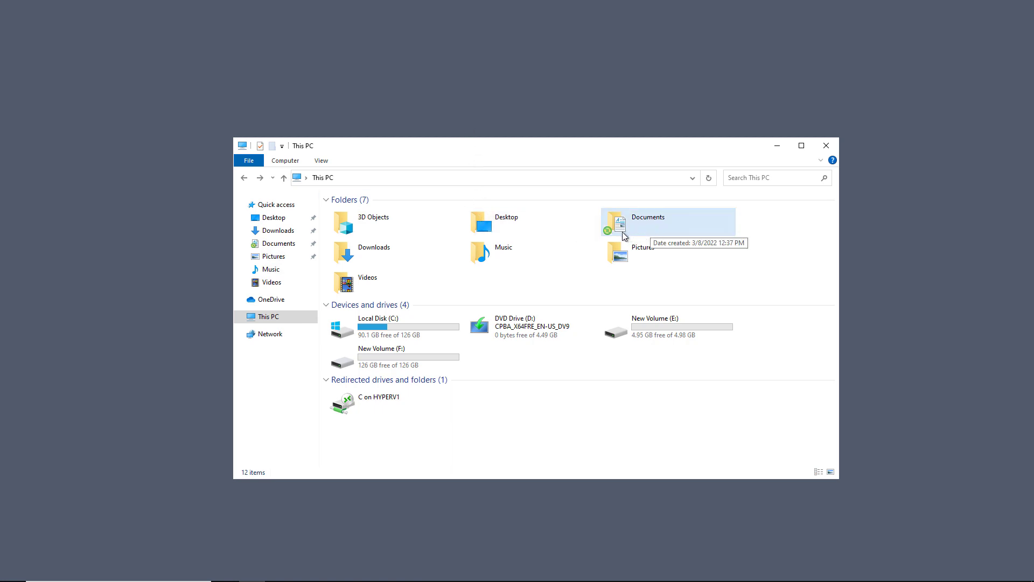
pyautogui.moveTo(641, 235)
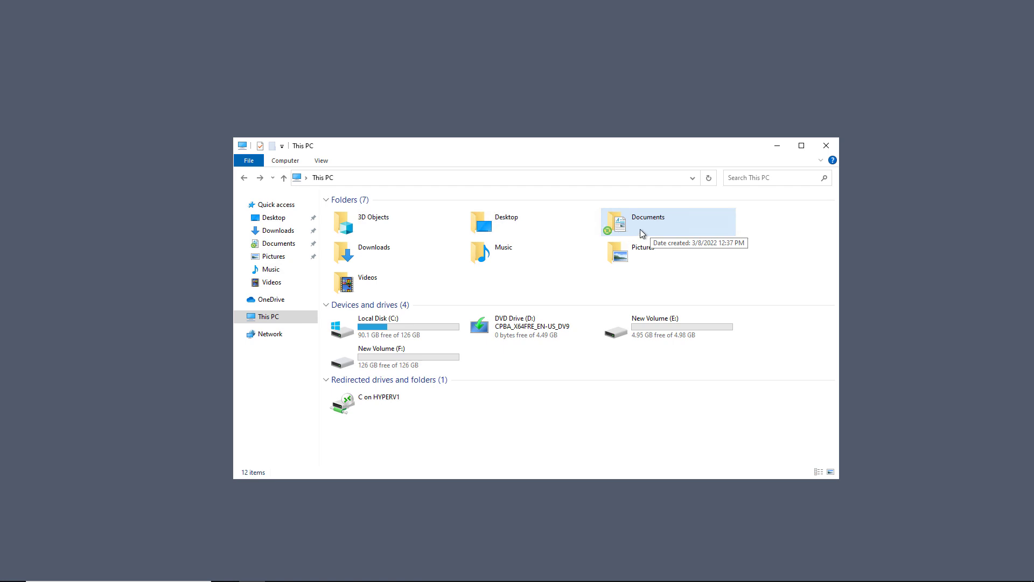
# View the Documents folder's properties from This PC, showing location \\dc02\data\administrator.
pyautogui.click(643, 231)
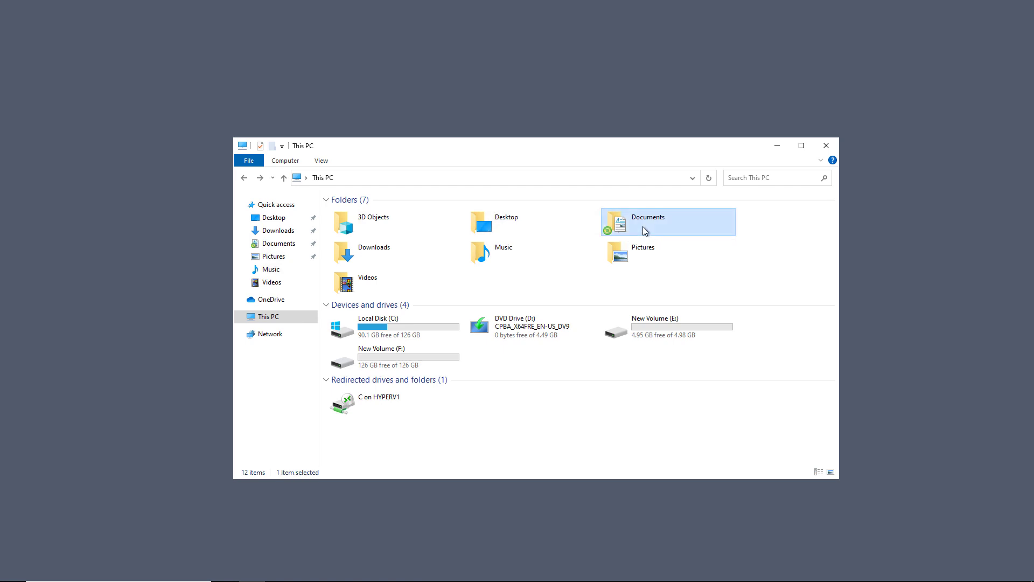
pyautogui.rightClick(645, 231)
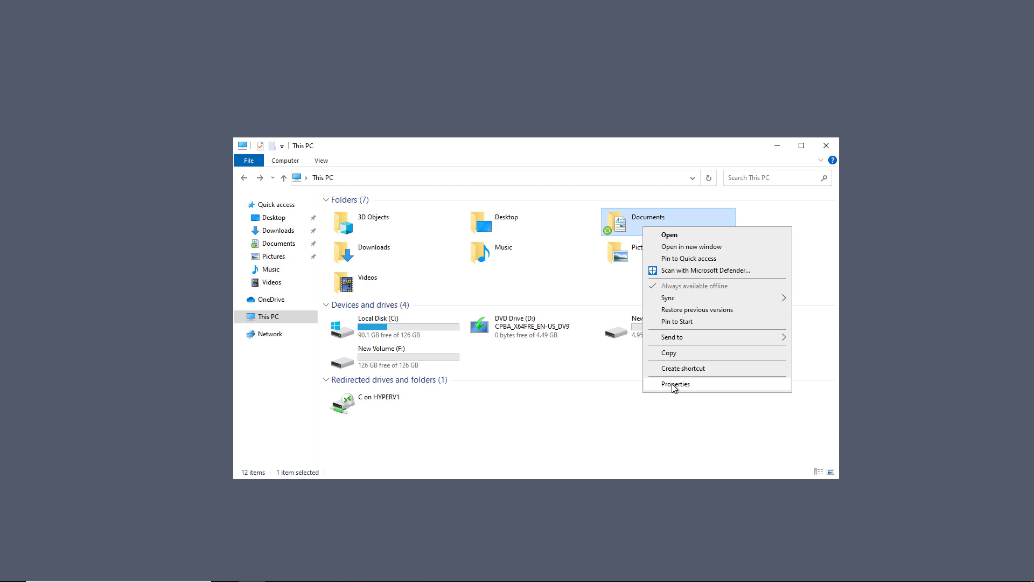
pyautogui.click(676, 384)
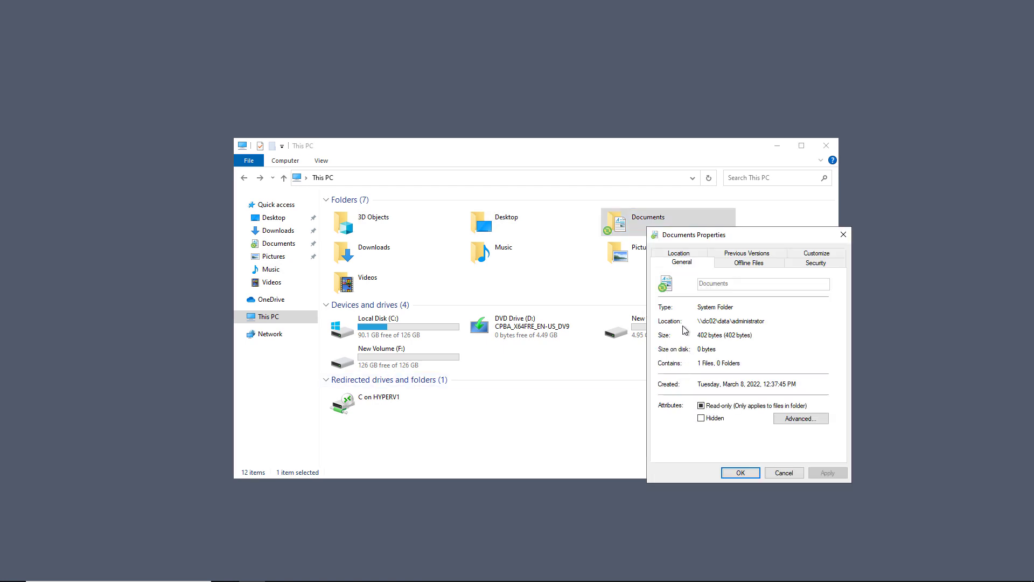
pyautogui.moveTo(721, 325)
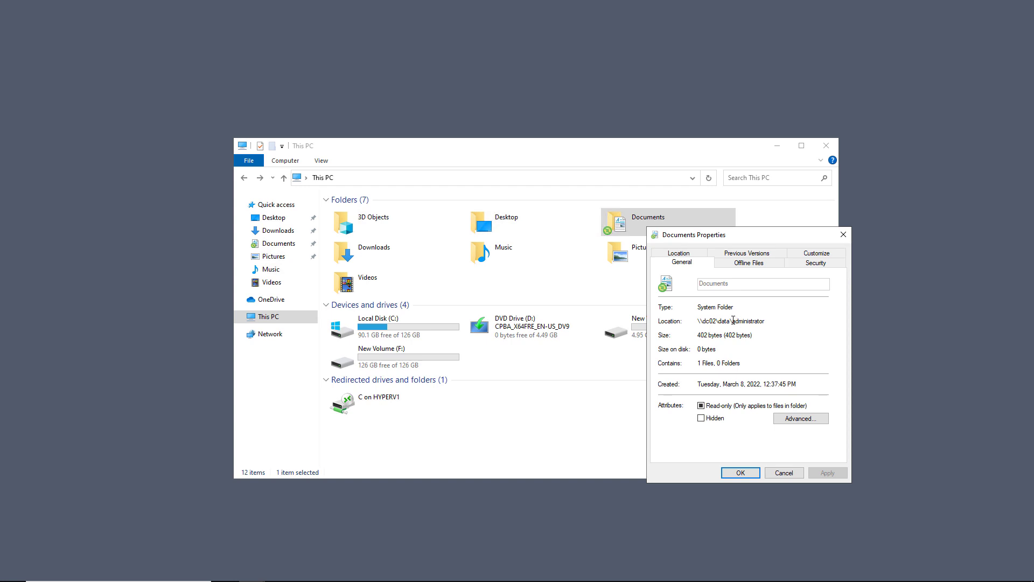
# Highlight the administrator part of the location path and close Documents Properties.
pyautogui.doubleClick(746, 321)
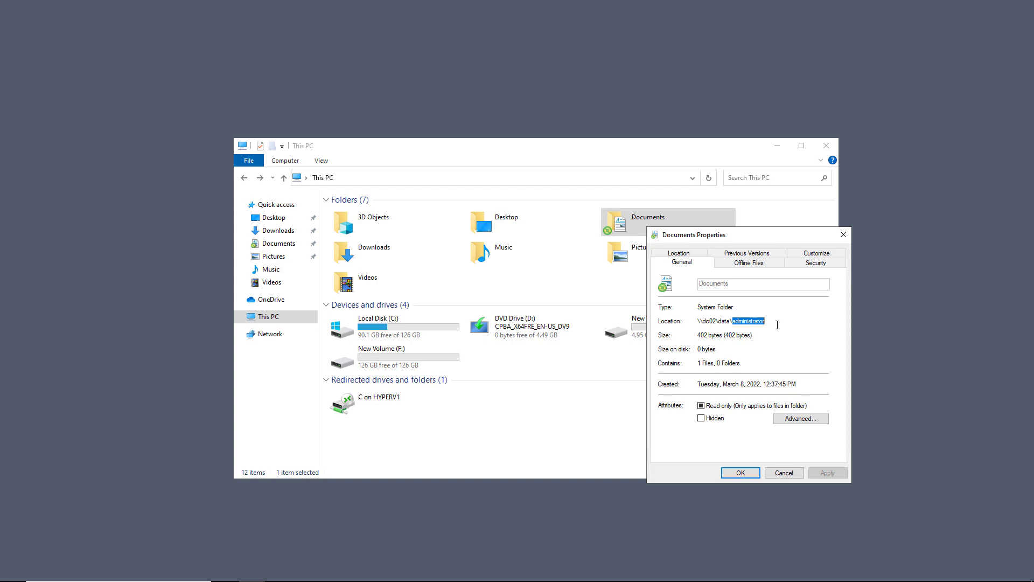
pyautogui.moveTo(733, 426)
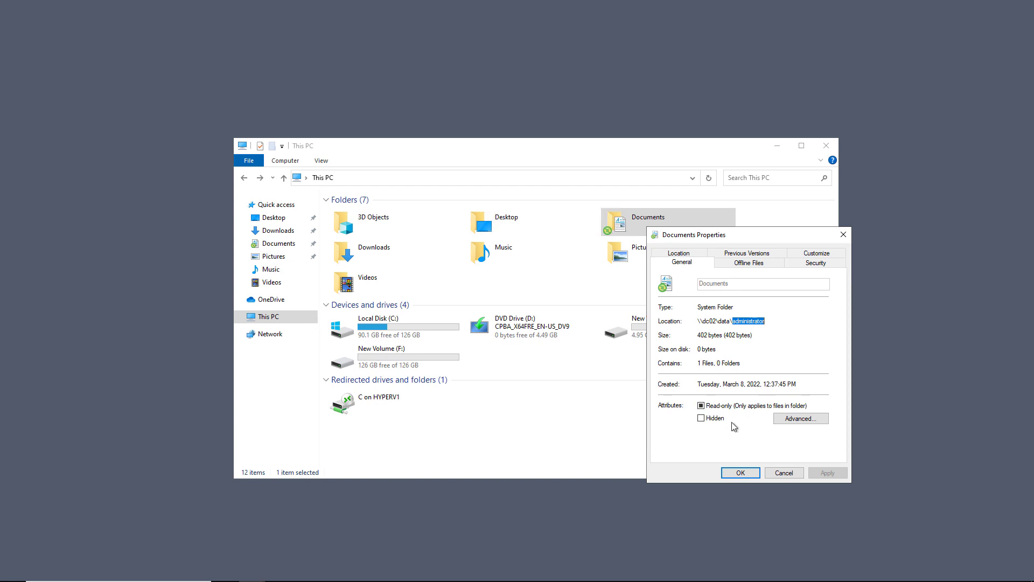
pyautogui.moveTo(740, 431)
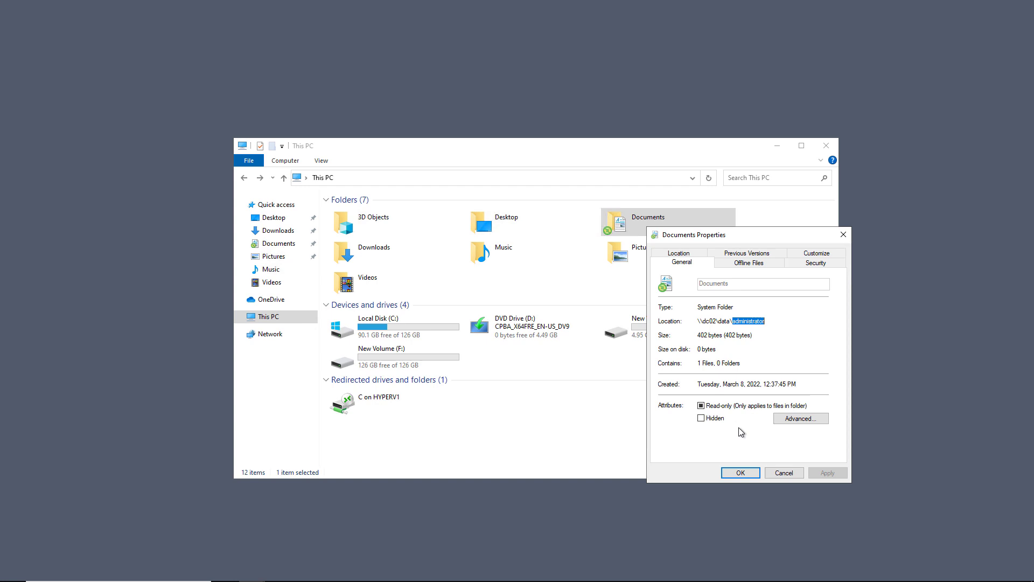
pyautogui.click(782, 473)
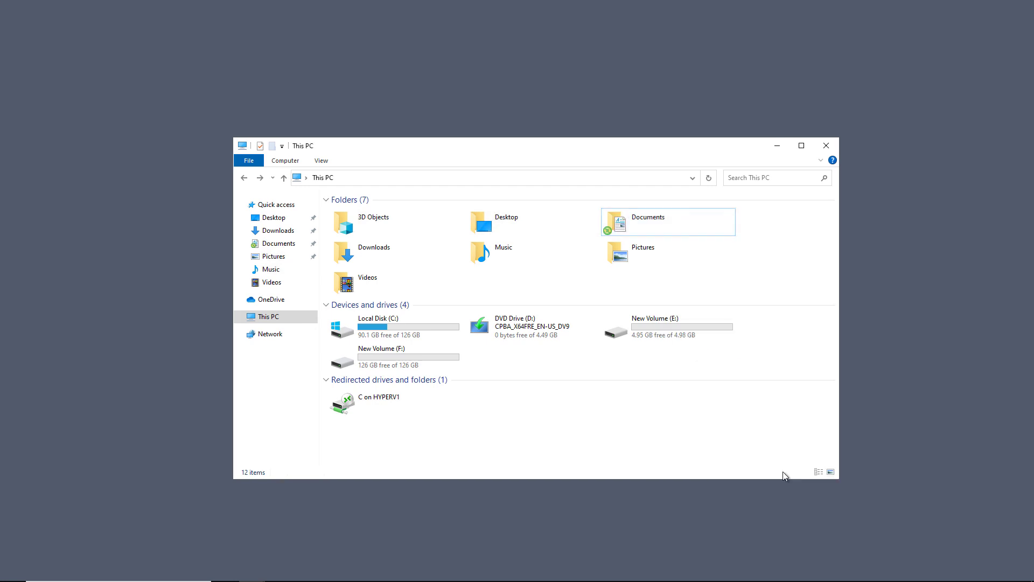